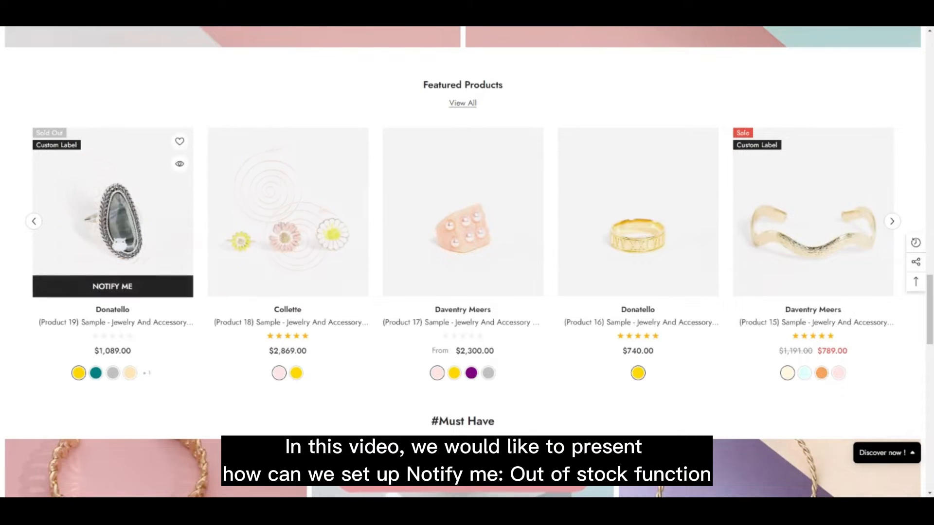
Request a back-in-stock alert for sold-out Donatello earrings with a lothemes.com email, then close the form.
left_click(112, 287)
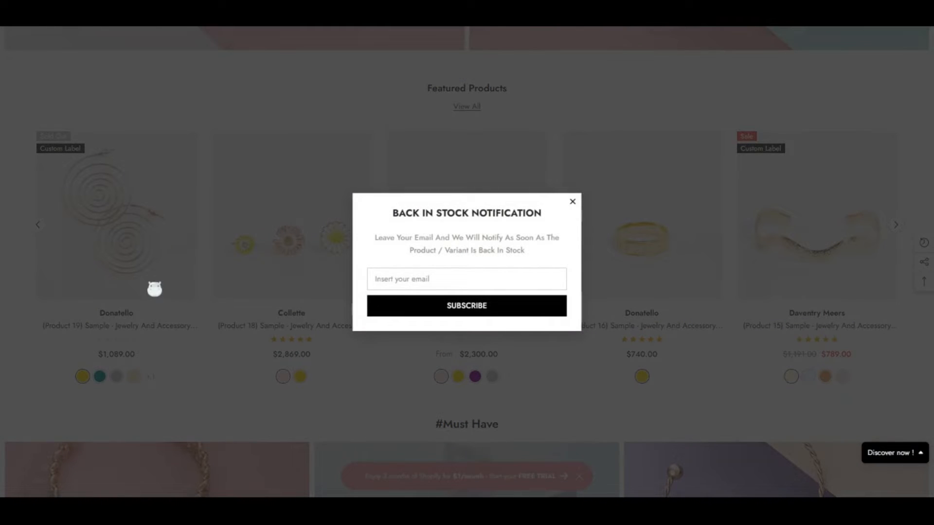
left_click(466, 278)
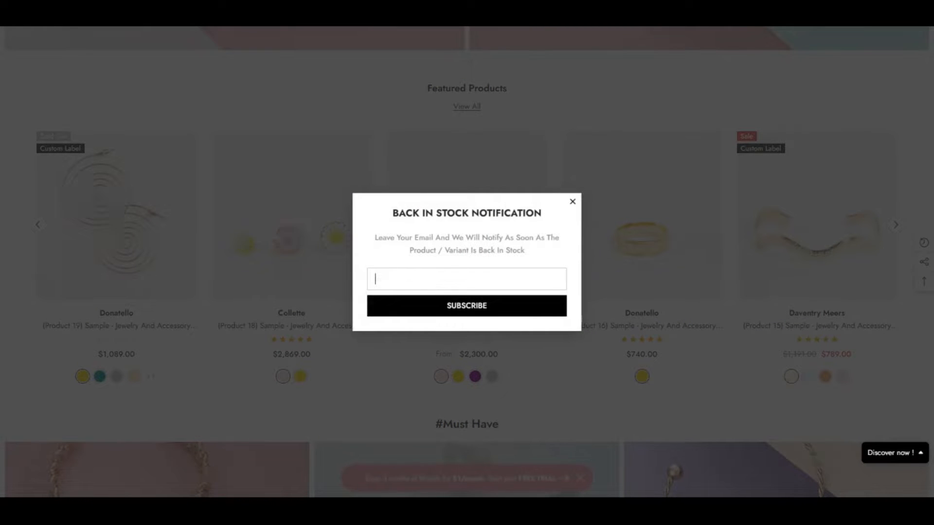
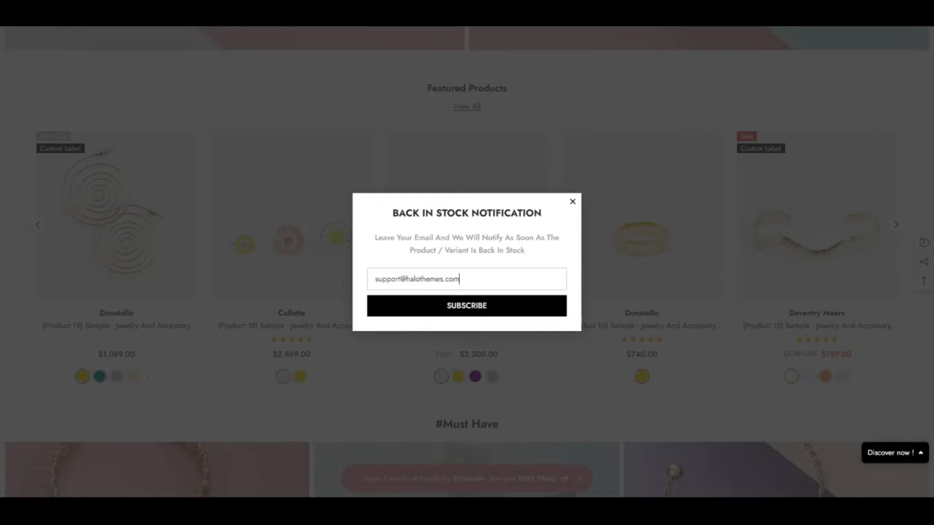
left_click(466, 306)
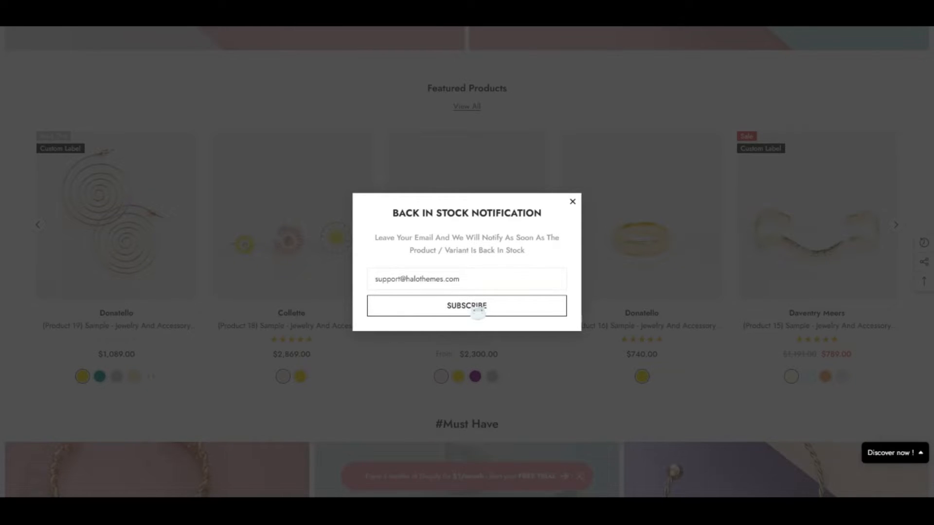
left_click(466, 306)
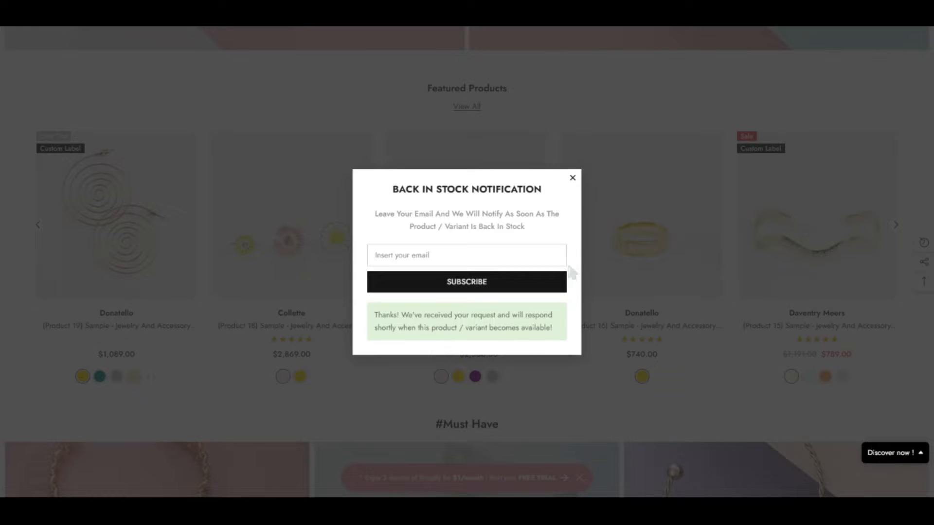
left_click(571, 177)
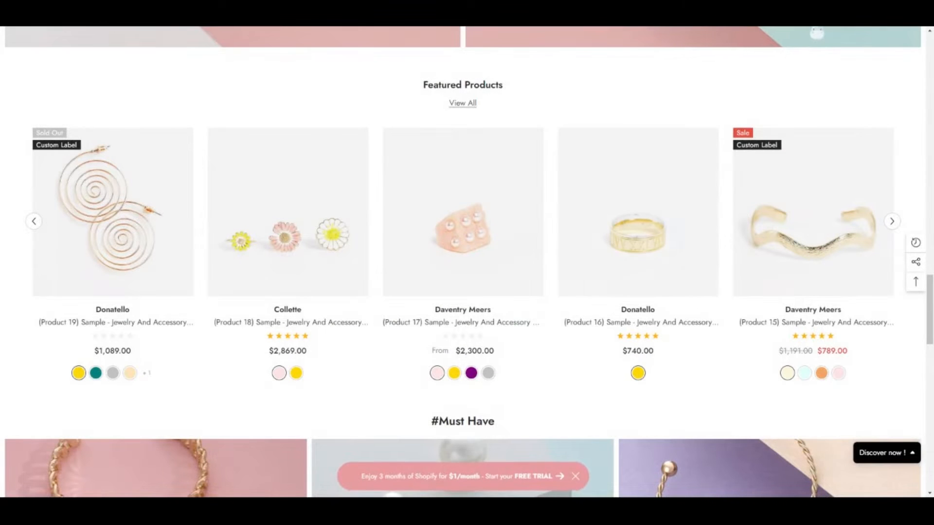
Read through the Notify Me: Out Of Stock guide in Ella Documentation.
left_click(295, 16)
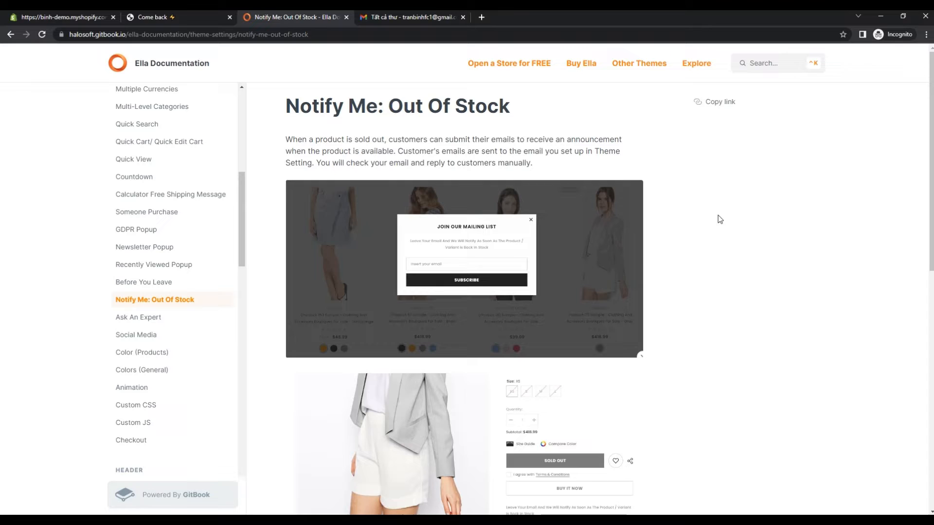
double_click(455, 106)
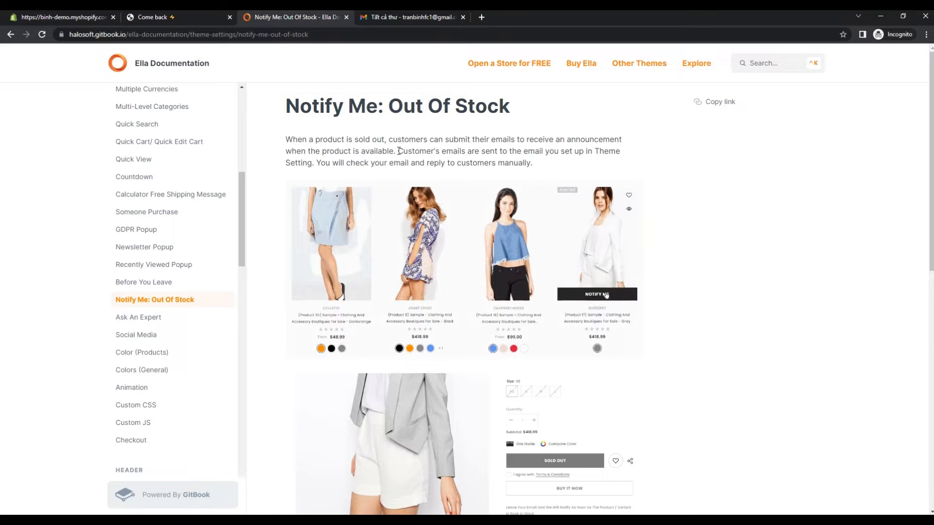
scroll("down", 3)
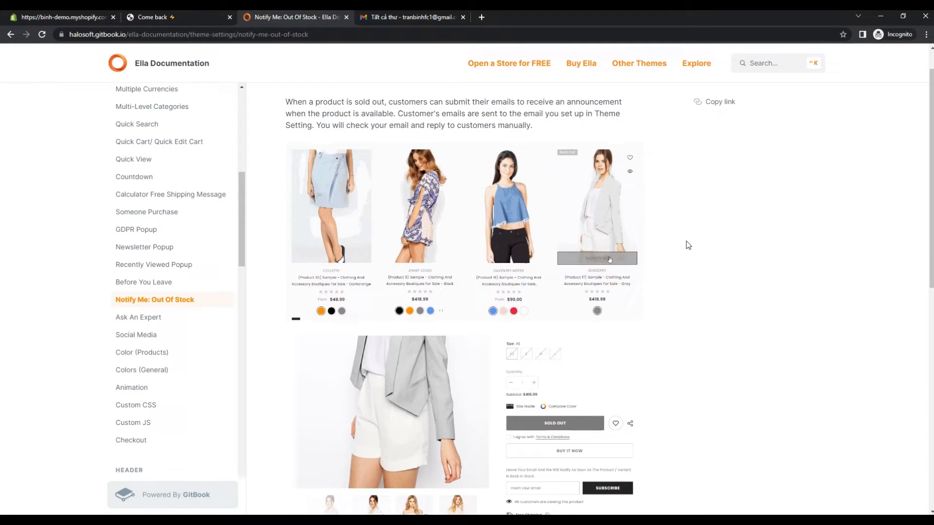
scroll("down", 3)
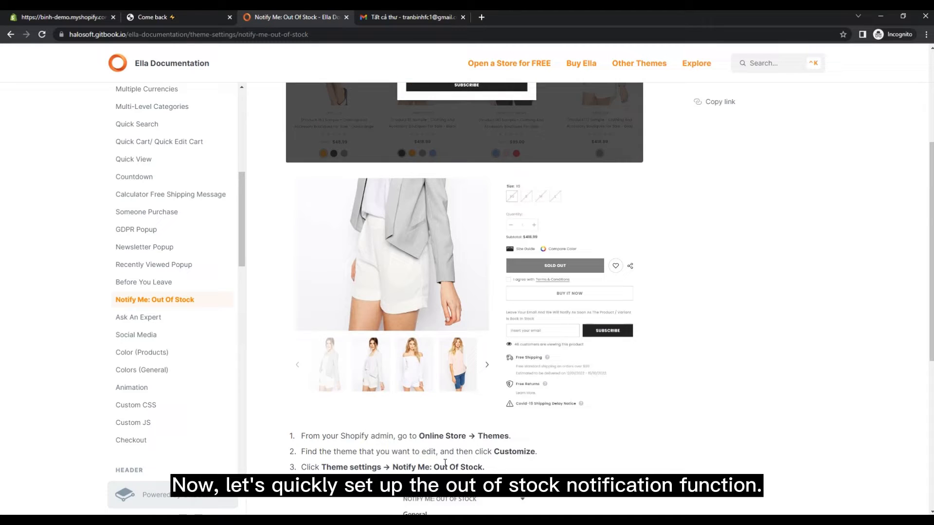
scroll("up", 3)
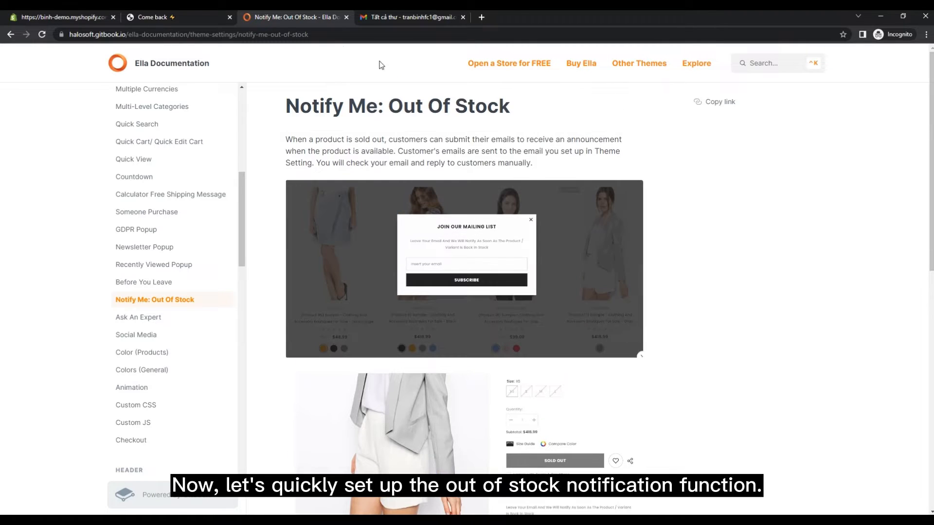
Look over the binh-demo storefront, then bring up the store admin's themes list.
left_click(173, 17)
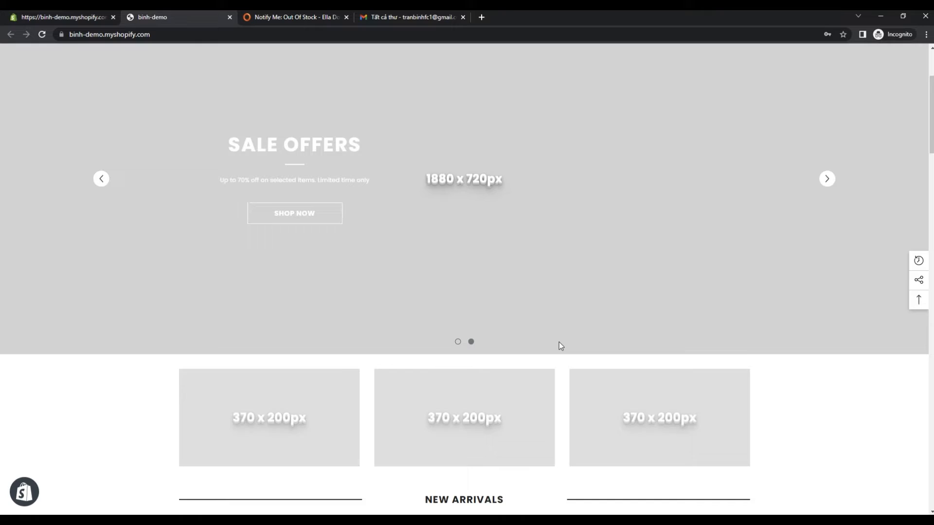
scroll("down", 3)
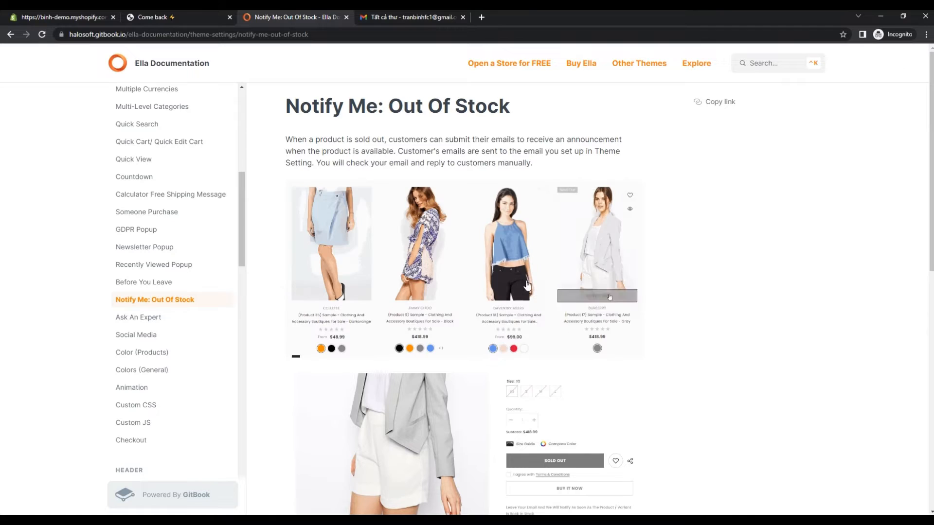
left_click(56, 17)
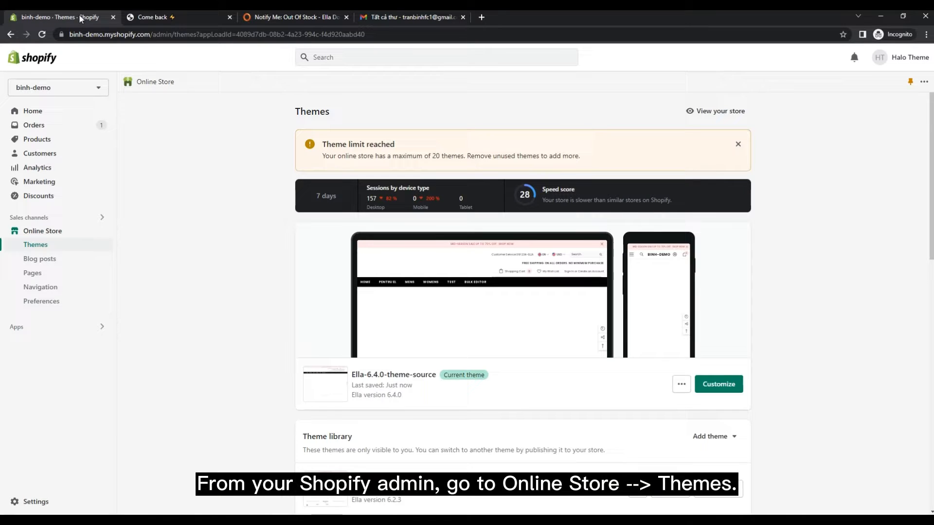
Customize the Ella 6.4.0 theme and expand Notify Me: Out Of Stock under Theme settings.
left_click(718, 384)
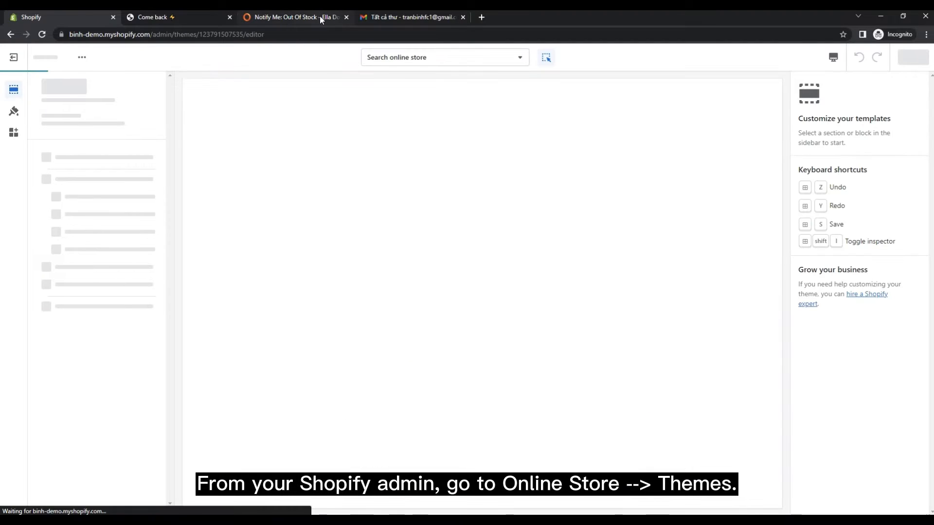
mouse_move(296, 16)
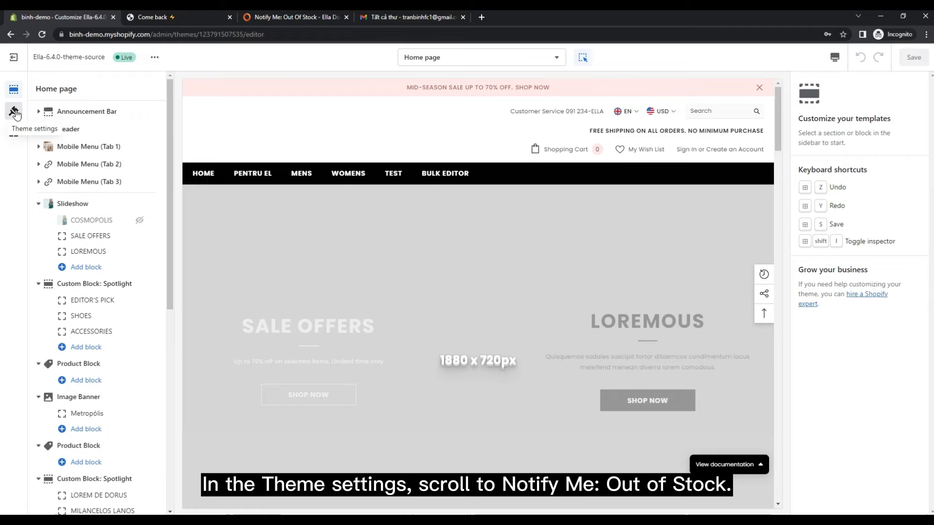
left_click(13, 114)
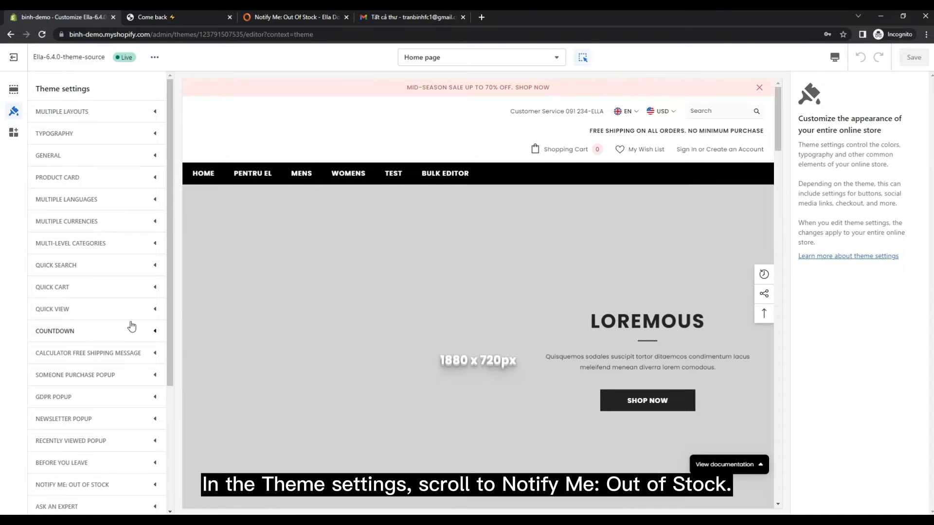
scroll("down", 3)
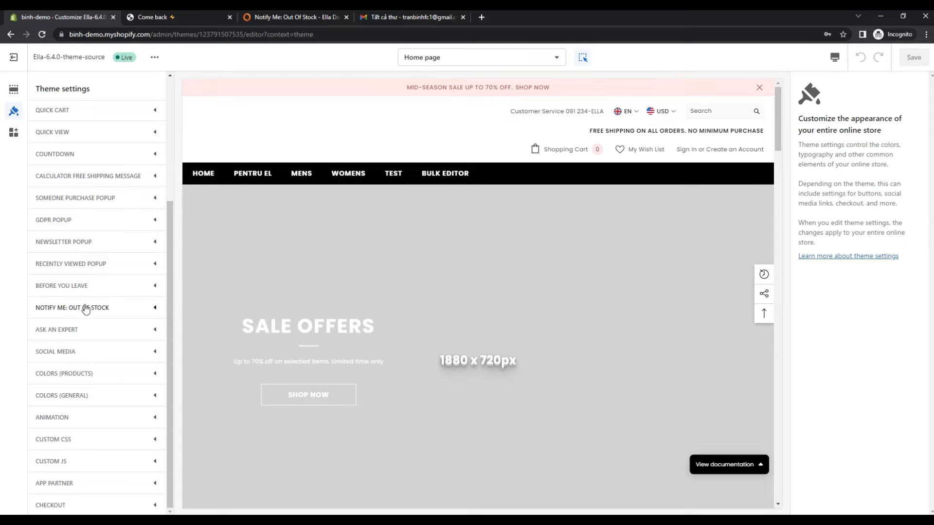
left_click(72, 307)
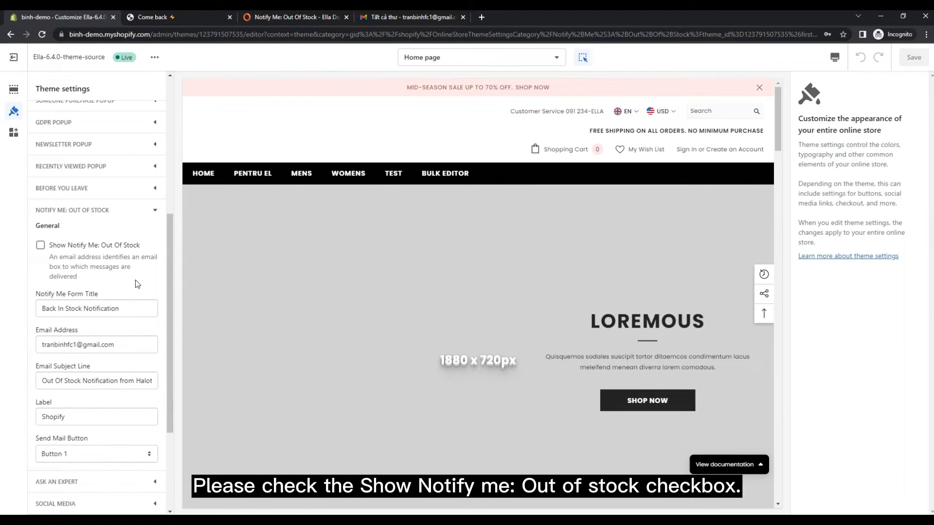
mouse_move(118, 229)
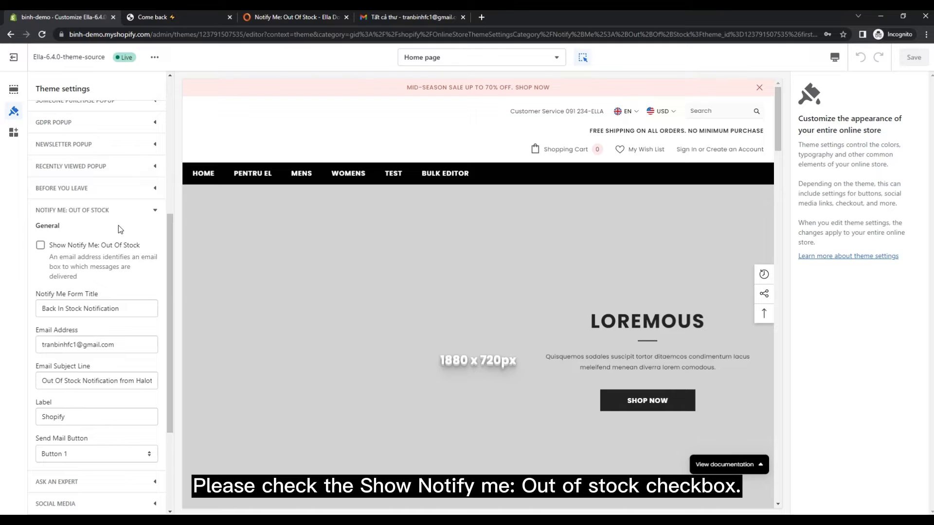
Tick Show Notify Me: Out Of Stock in the Ella theme settings and save.
left_click(40, 245)
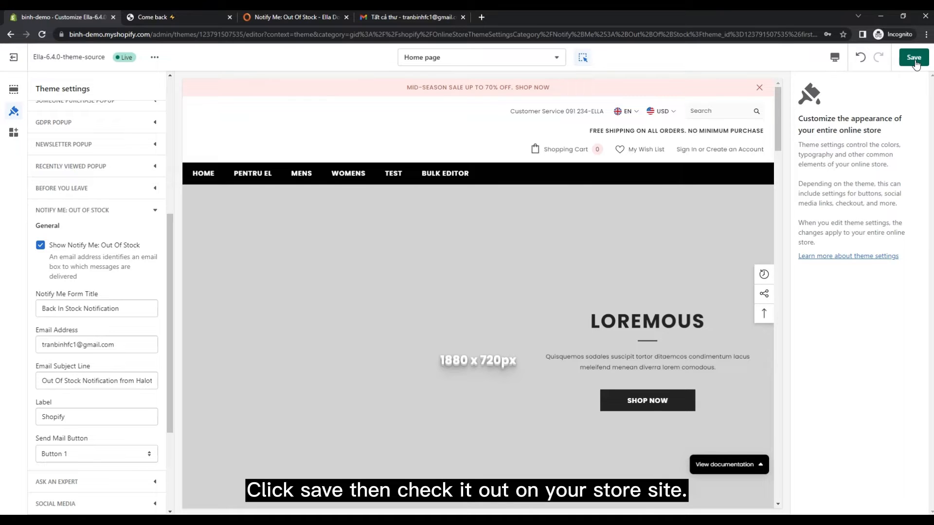
left_click(913, 58)
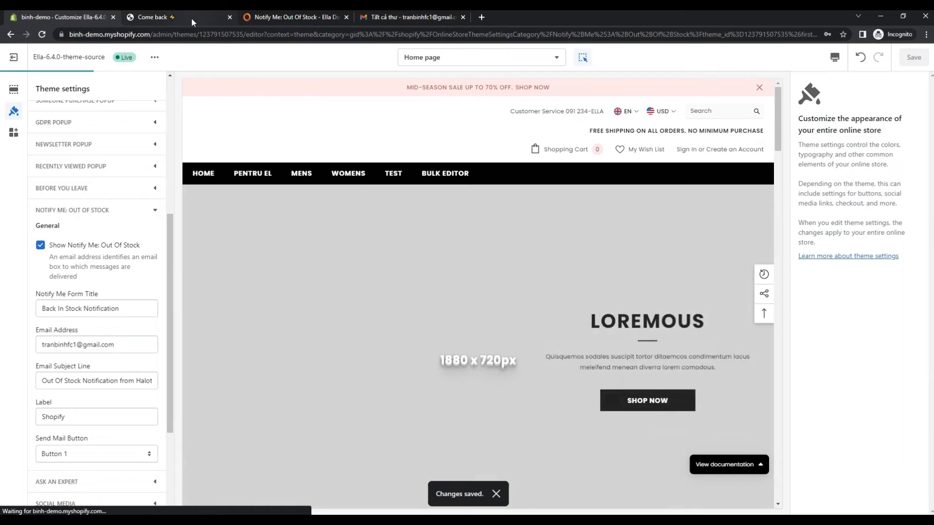
left_click(172, 16)
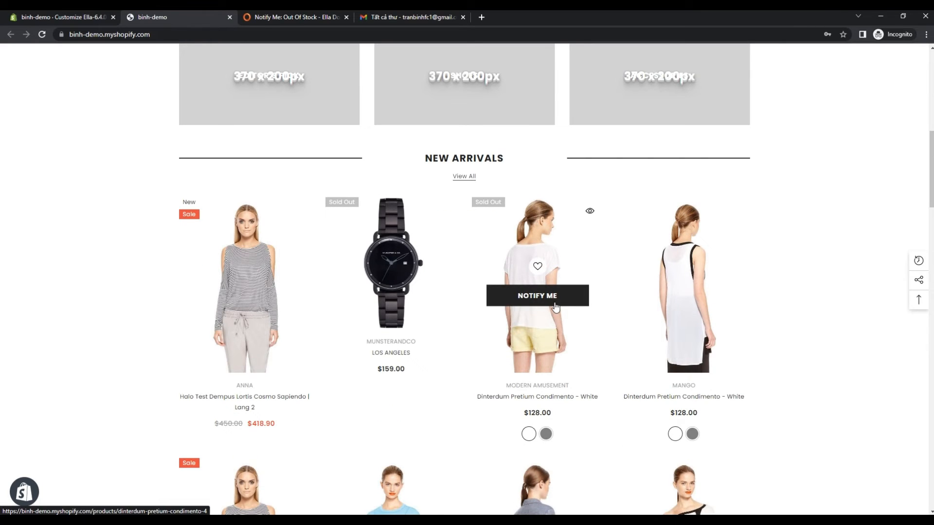
left_click(537, 295)
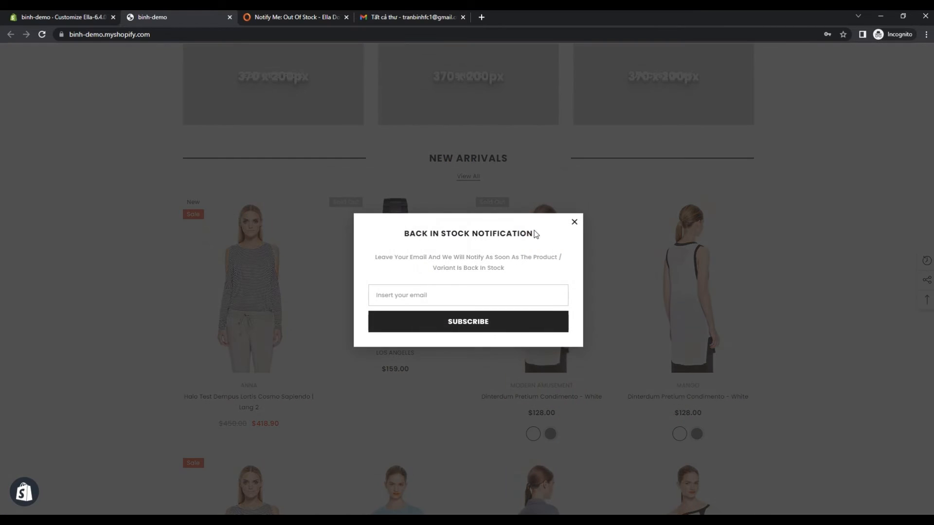
left_click(468, 295)
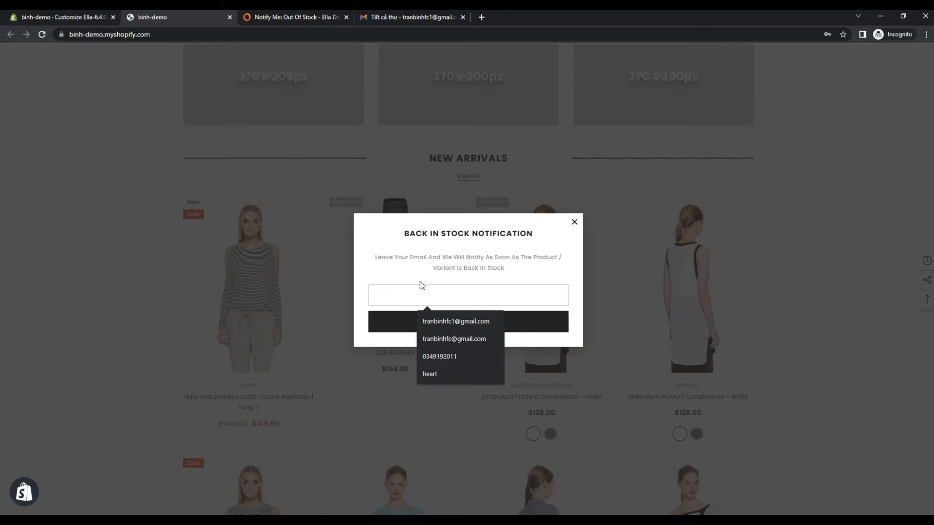
type("test@")
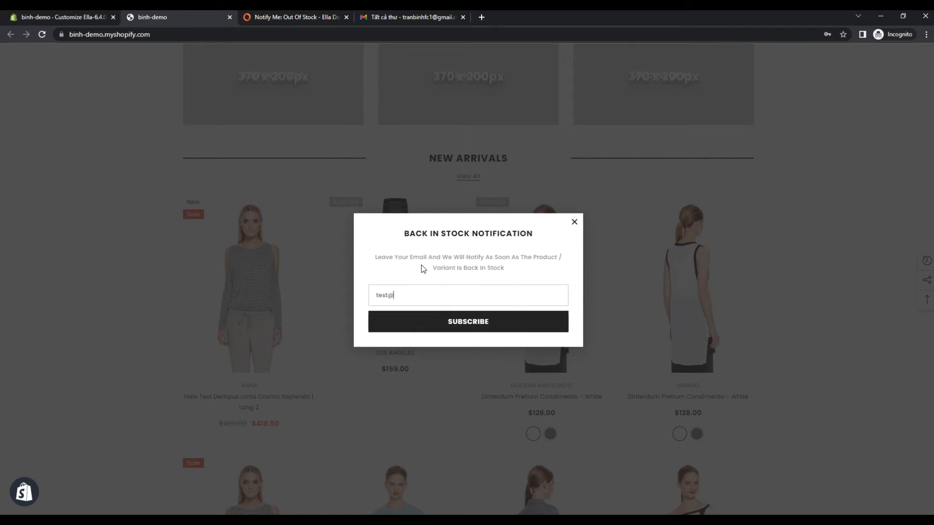
type("gmail.com")
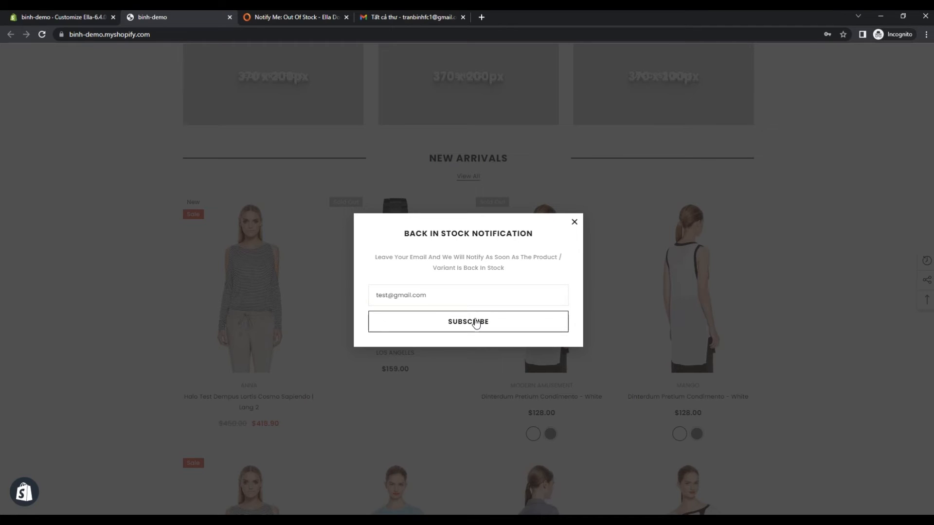
left_click(468, 321)
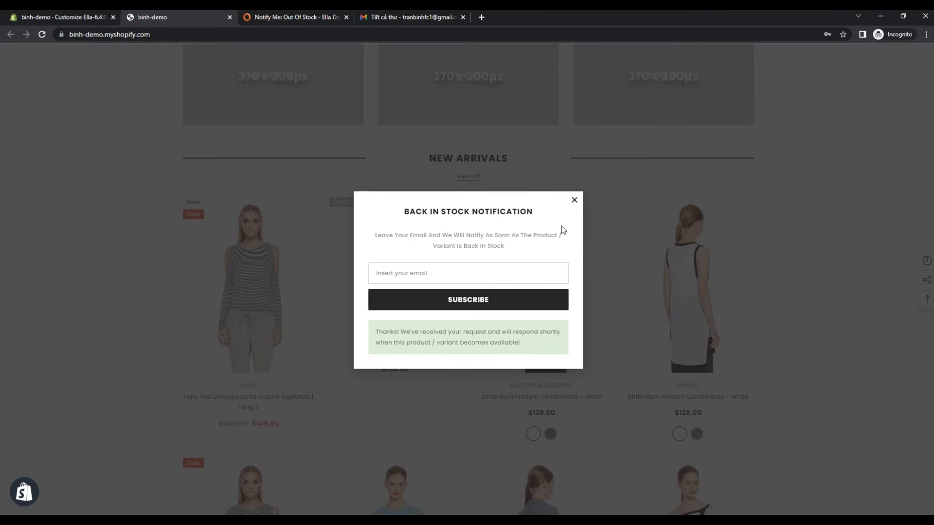
mouse_move(657, 170)
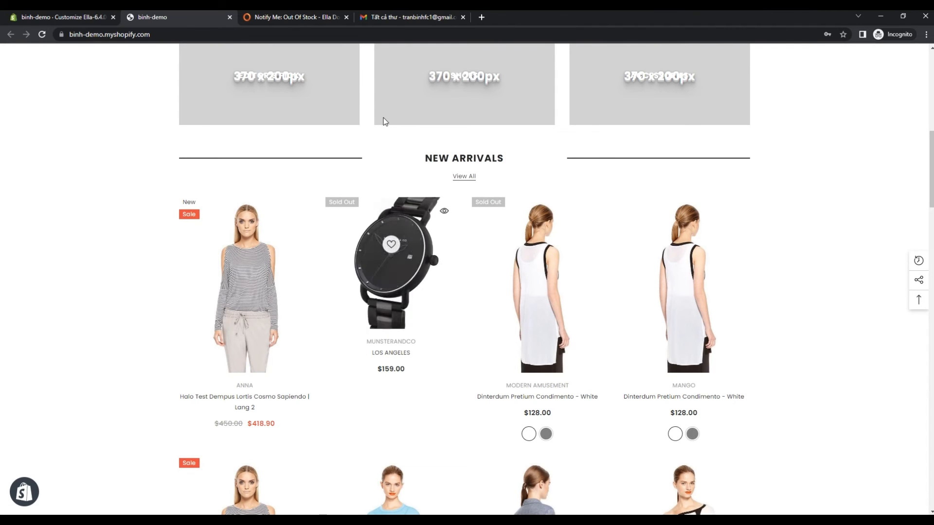
left_click(411, 17)
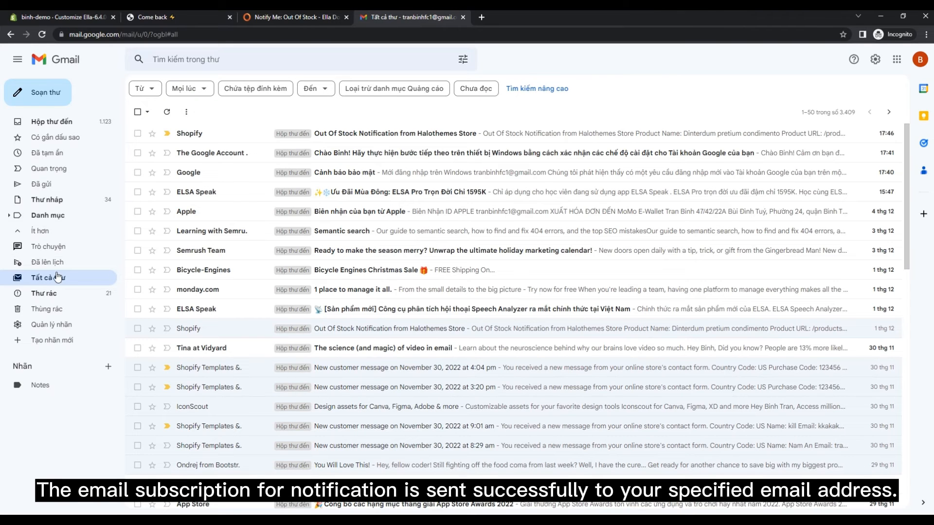
mouse_move(288, 135)
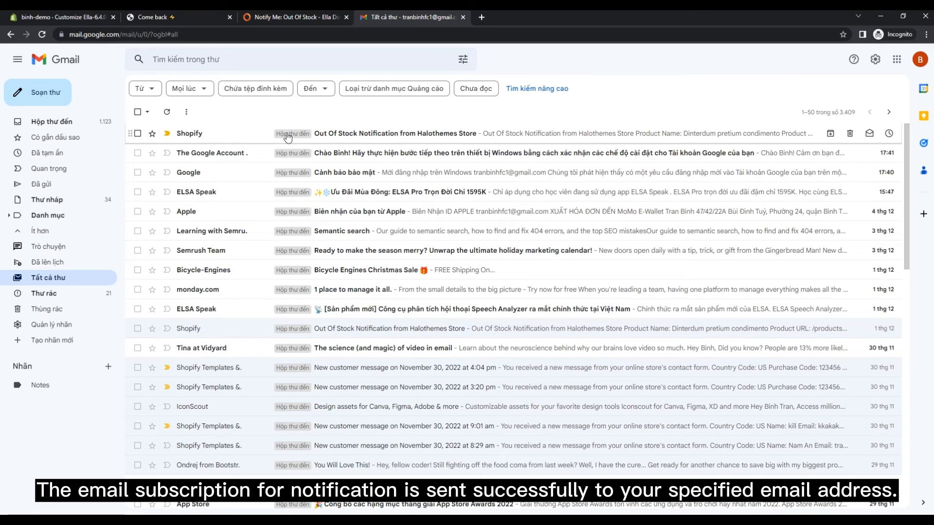
Open the newest 'Out Of Stock Notification from Halothemes Store' email in All Mail.
left_click(393, 133)
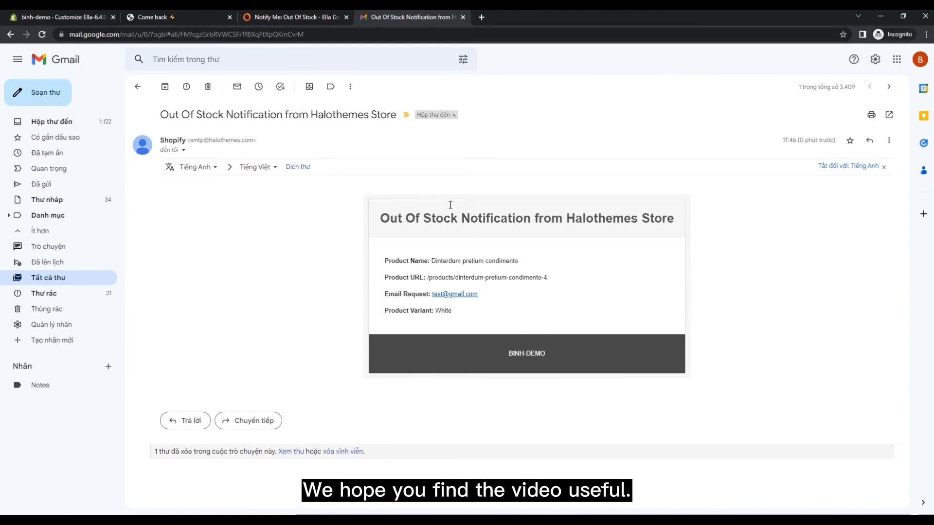
mouse_move(295, 17)
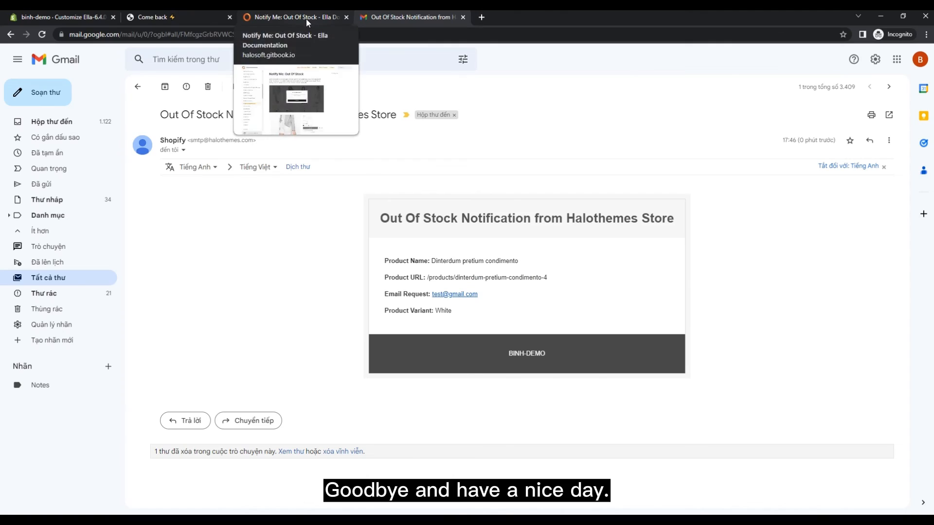